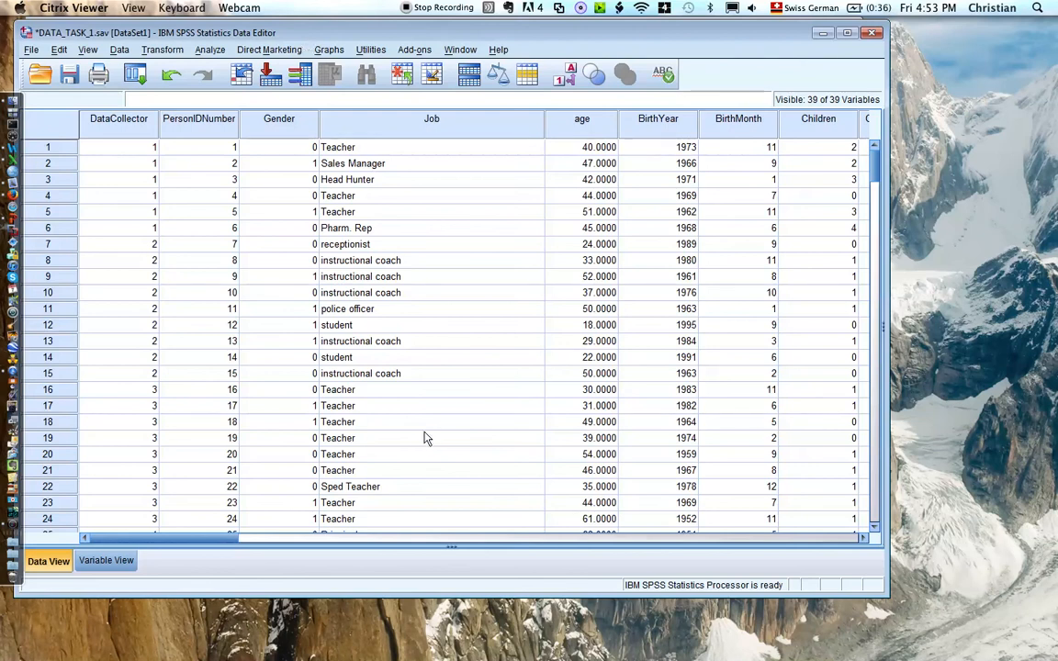
{"action": "mouse_move", "coordinate": [184, 498]}
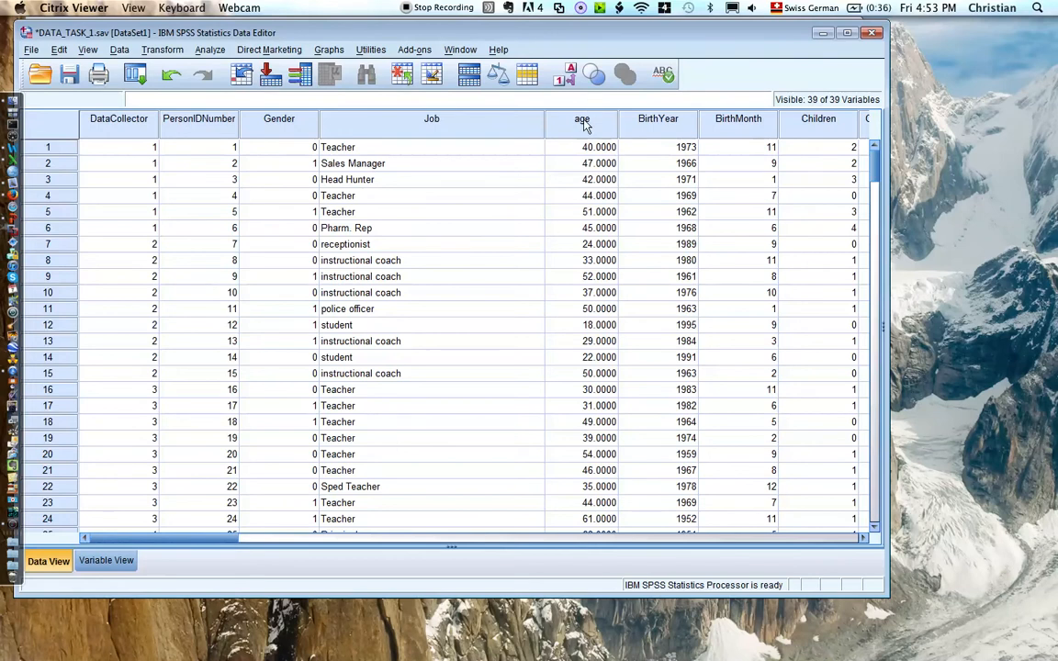
Step: Open the Analyze menu to browse Descriptive Statistics analyses
{"action": "left_click", "coordinate": [210, 49]}
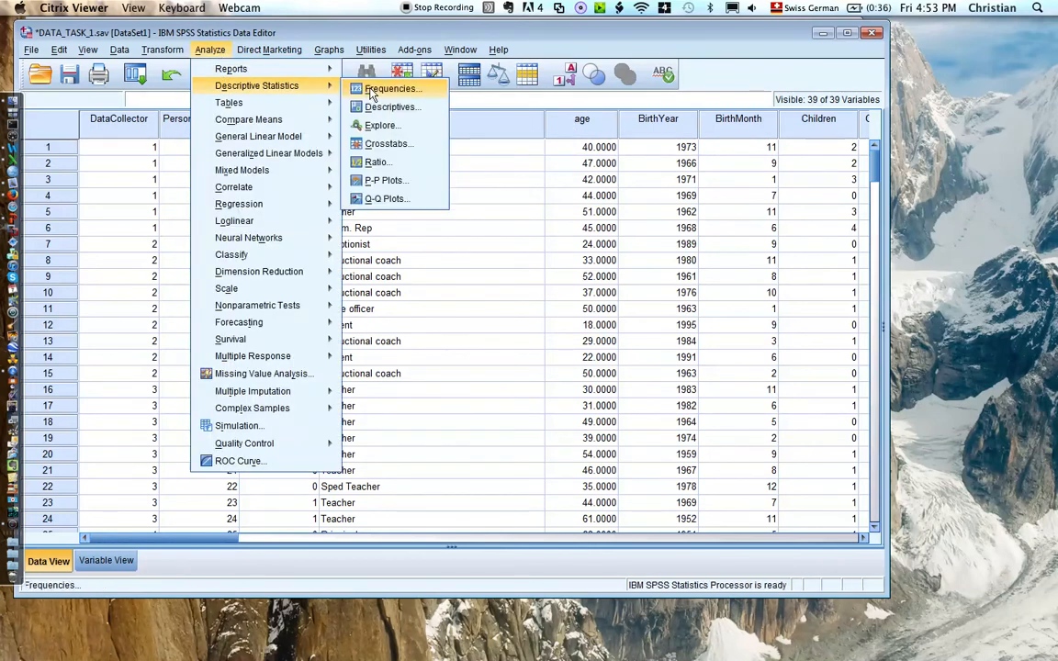
Step: Run Frequencies on age with a histogram and overlaid normal curve
{"action": "left_click", "coordinate": [392, 89]}
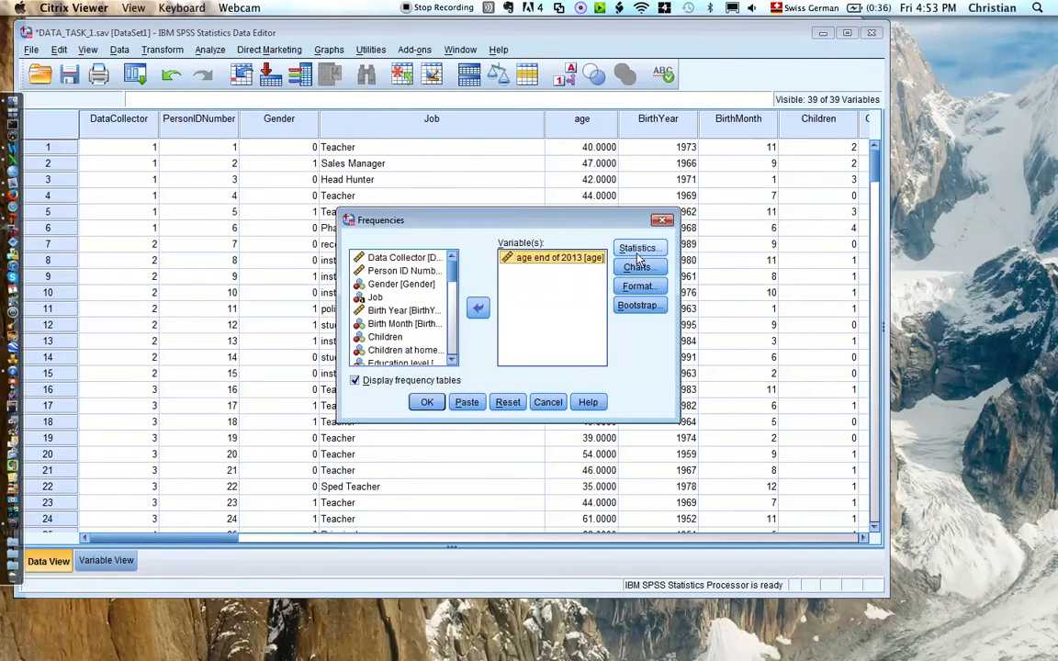
{"action": "left_click", "coordinate": [637, 266]}
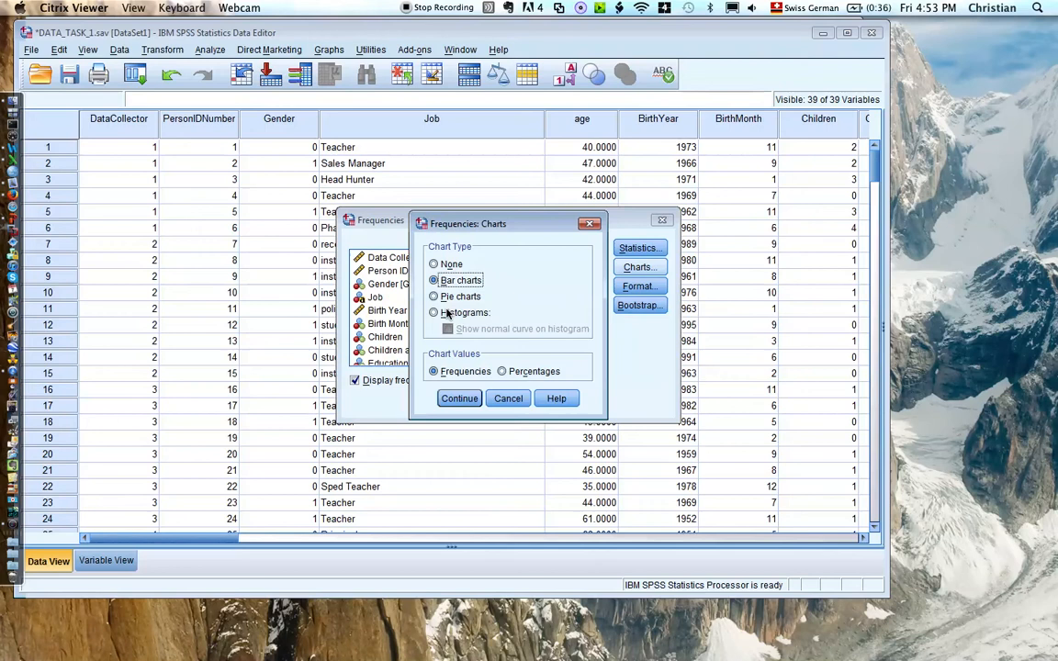
{"action": "left_click", "coordinate": [434, 312]}
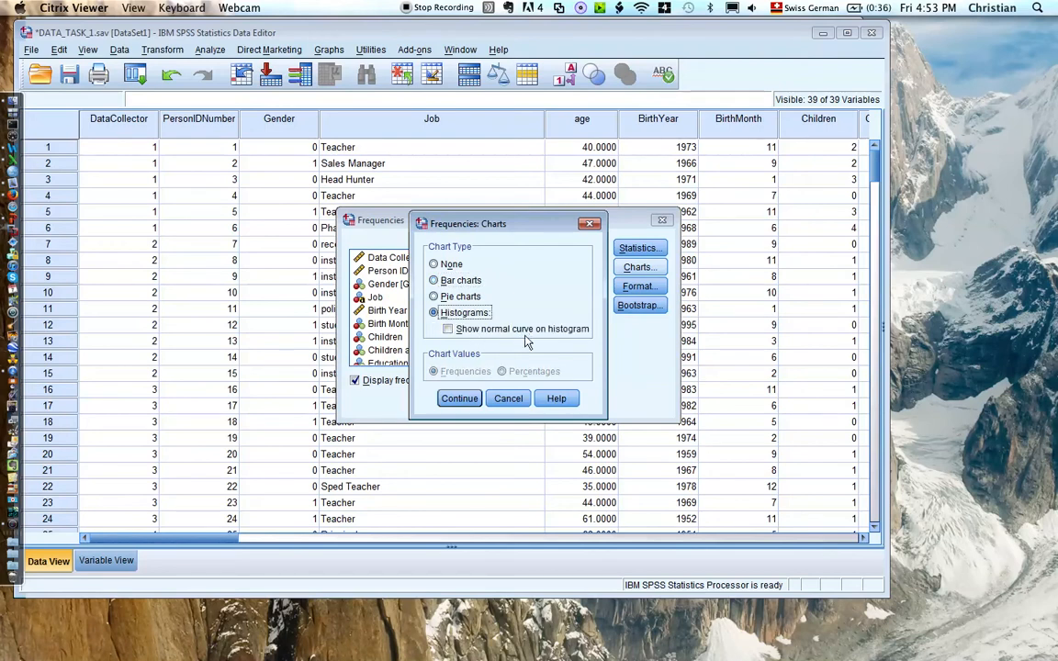
{"action": "left_click", "coordinate": [448, 328]}
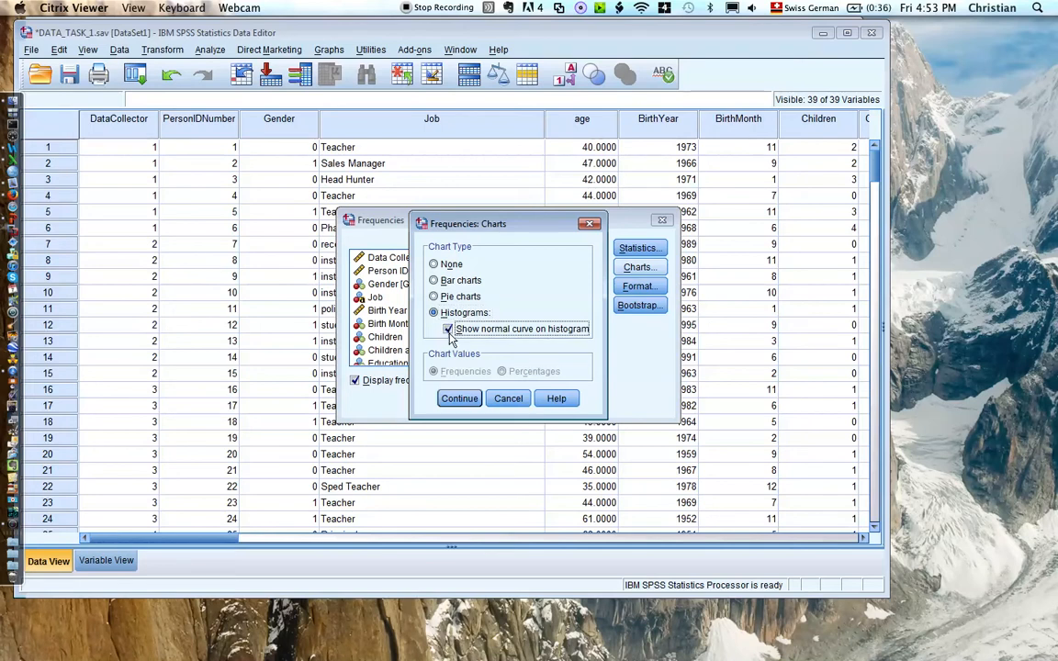
{"action": "left_click", "coordinate": [459, 398]}
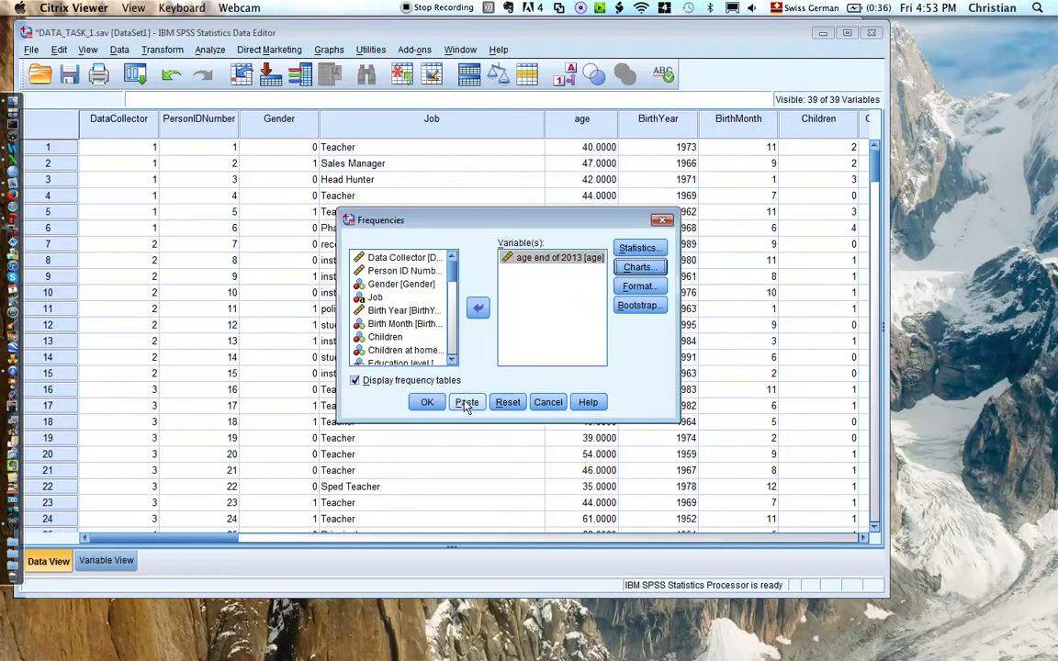
{"action": "left_click", "coordinate": [426, 402]}
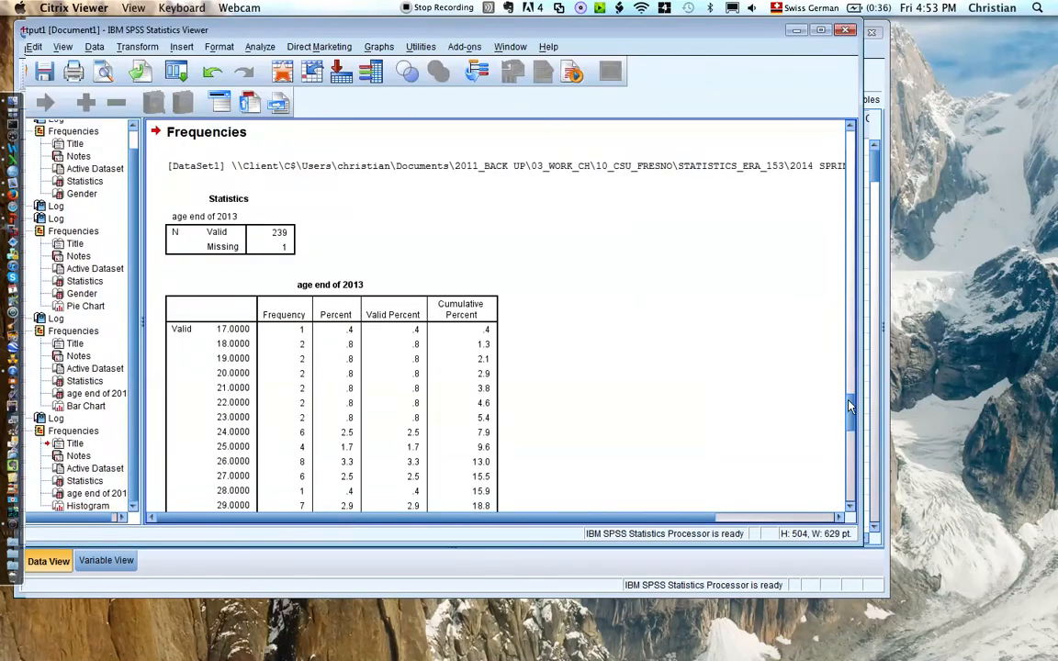
Step: Scroll past the frequency table and select the age histogram with mean and SD
{"action": "scroll", "scroll_direction": "down", "scroll_amount": 3}
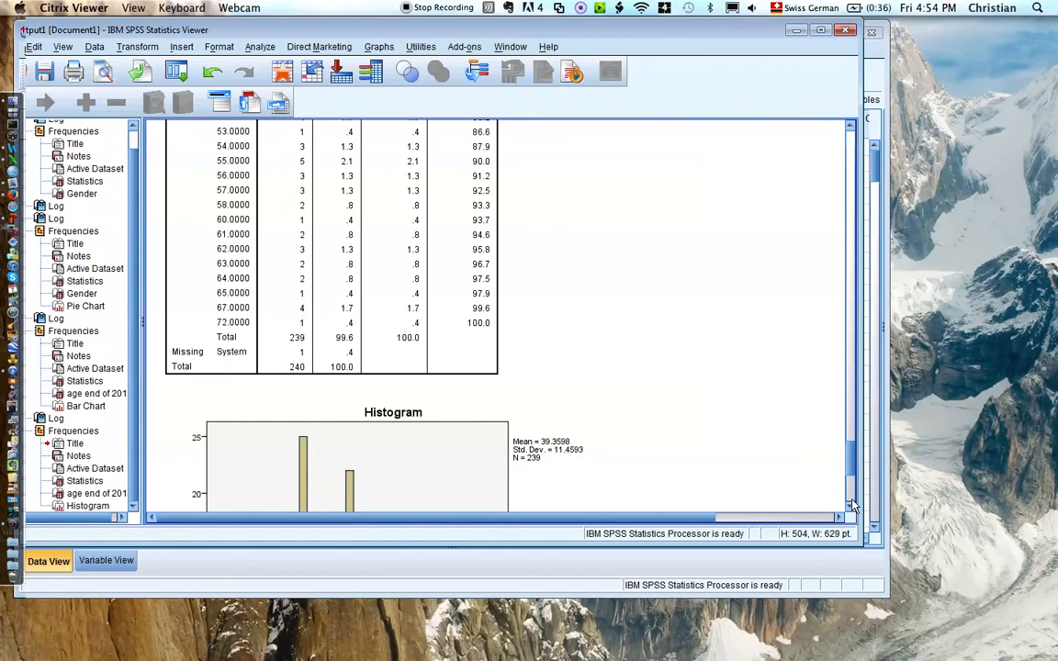
{"action": "scroll", "scroll_direction": "down", "scroll_amount": 3}
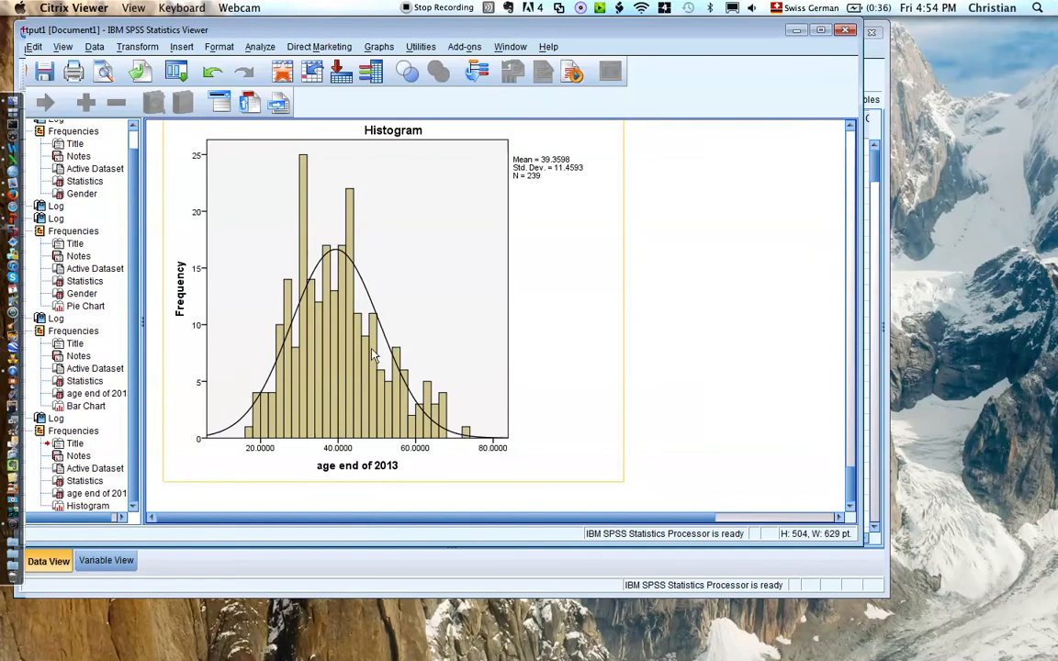
{"action": "mouse_move", "coordinate": [286, 351]}
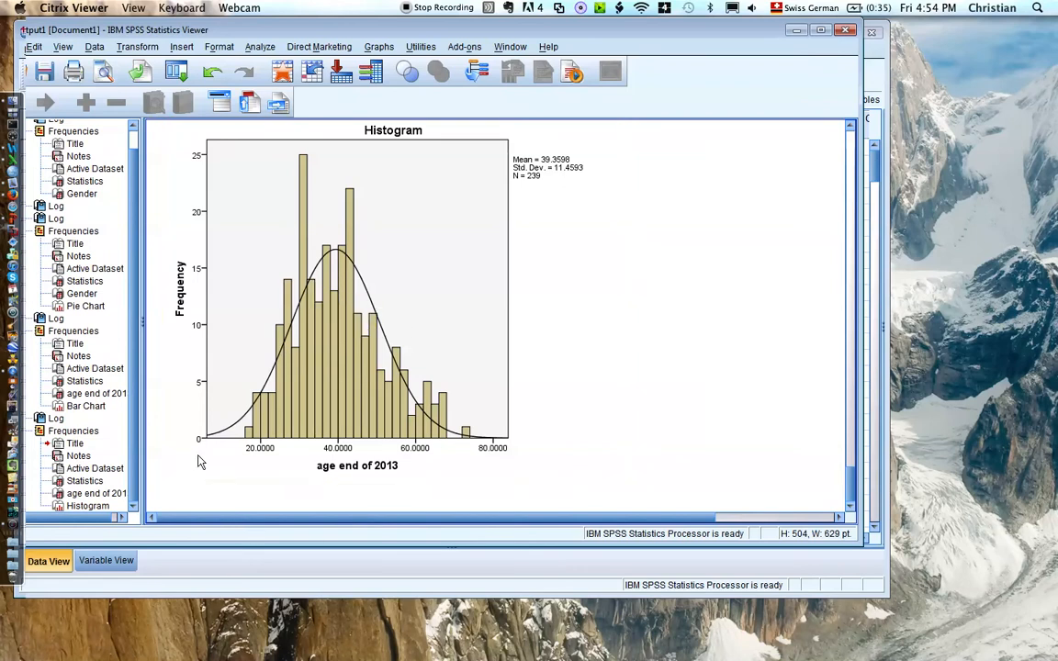
{"action": "left_click", "coordinate": [441, 450]}
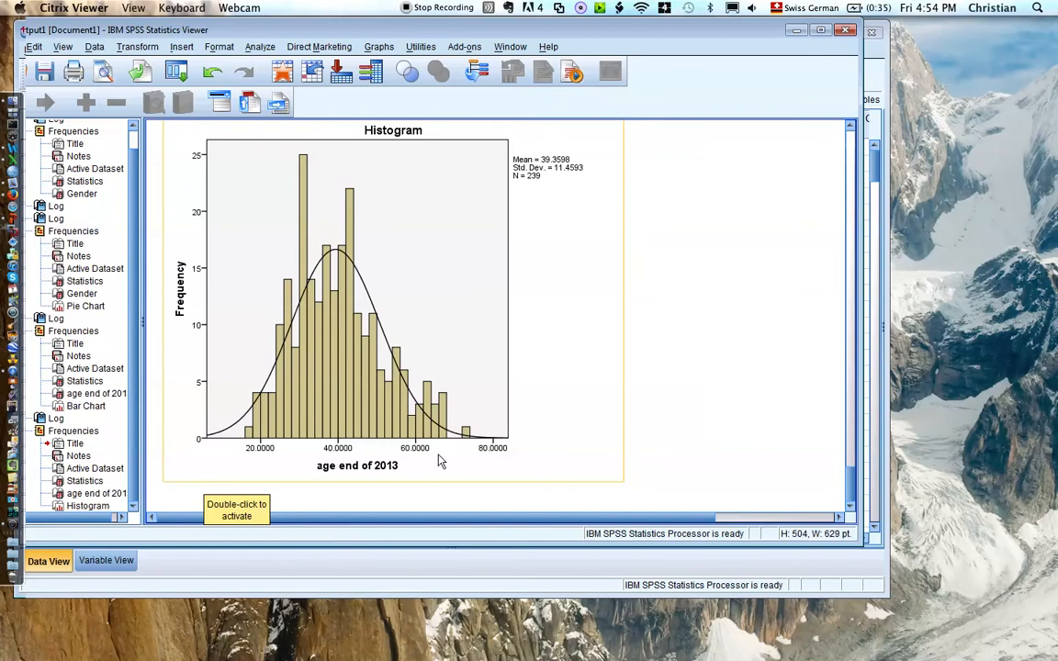
{"action": "mouse_move", "coordinate": [357, 208]}
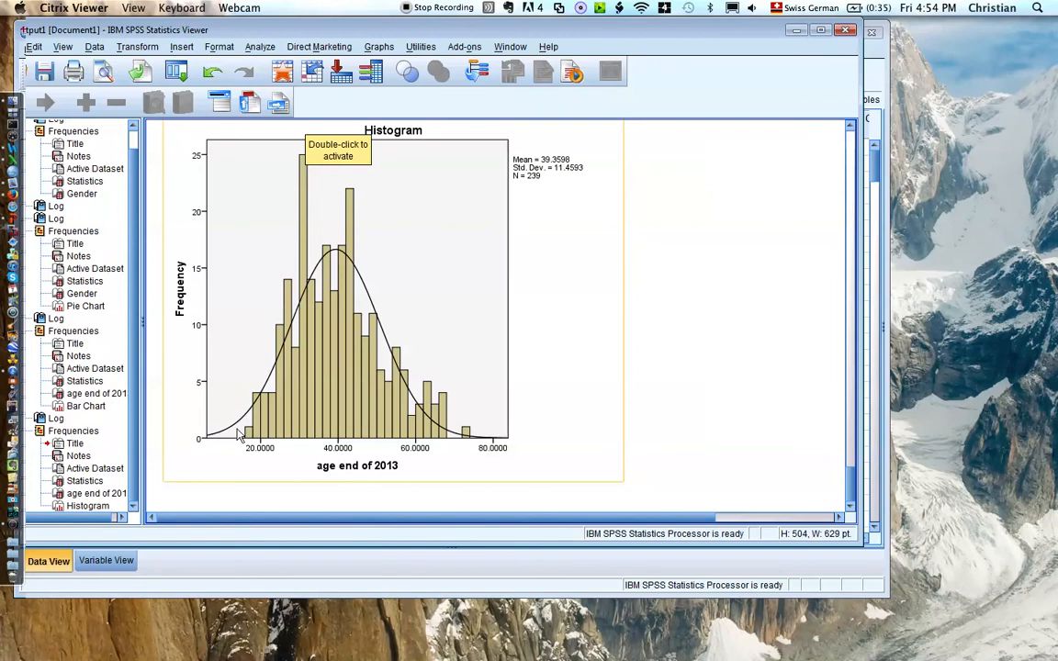
{"action": "mouse_move", "coordinate": [324, 216]}
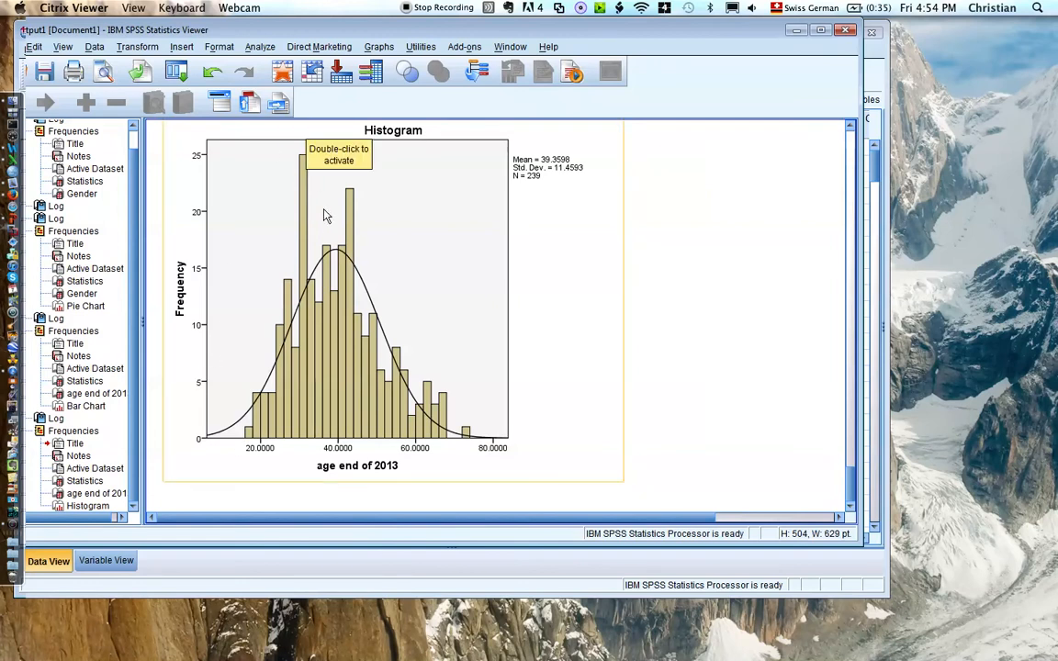
{"action": "mouse_move", "coordinate": [301, 164]}
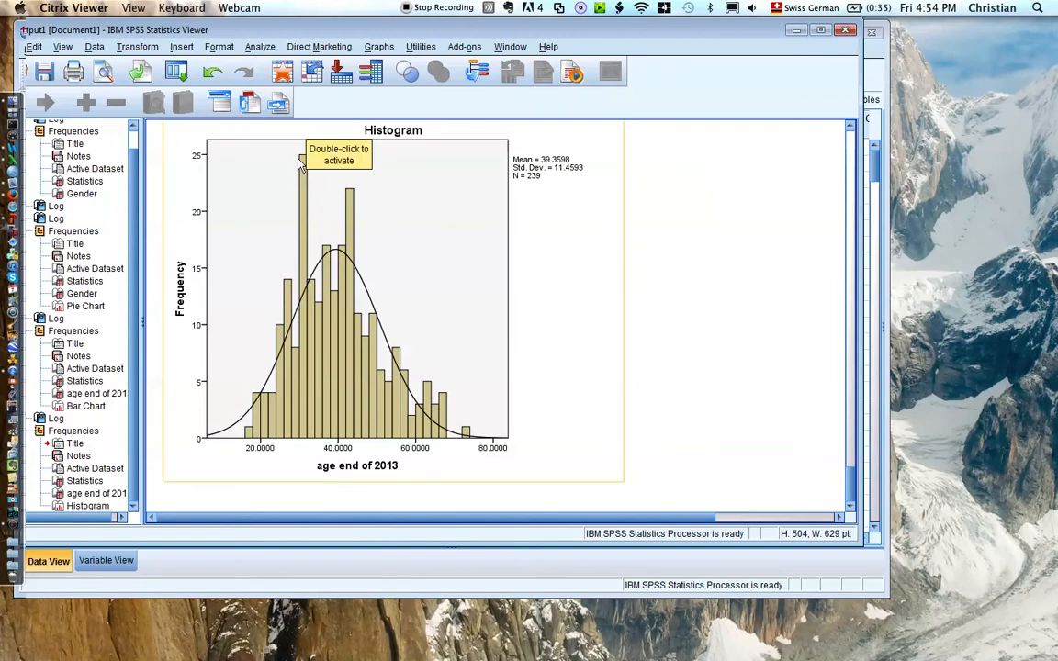
{"action": "mouse_move", "coordinate": [370, 218]}
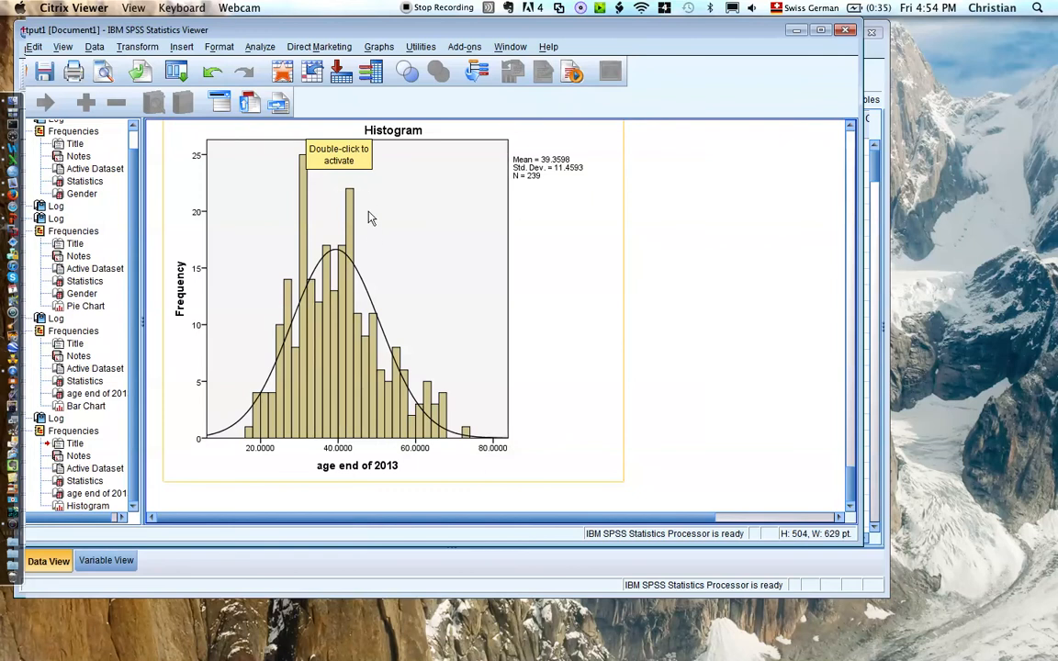
{"action": "mouse_move", "coordinate": [257, 420]}
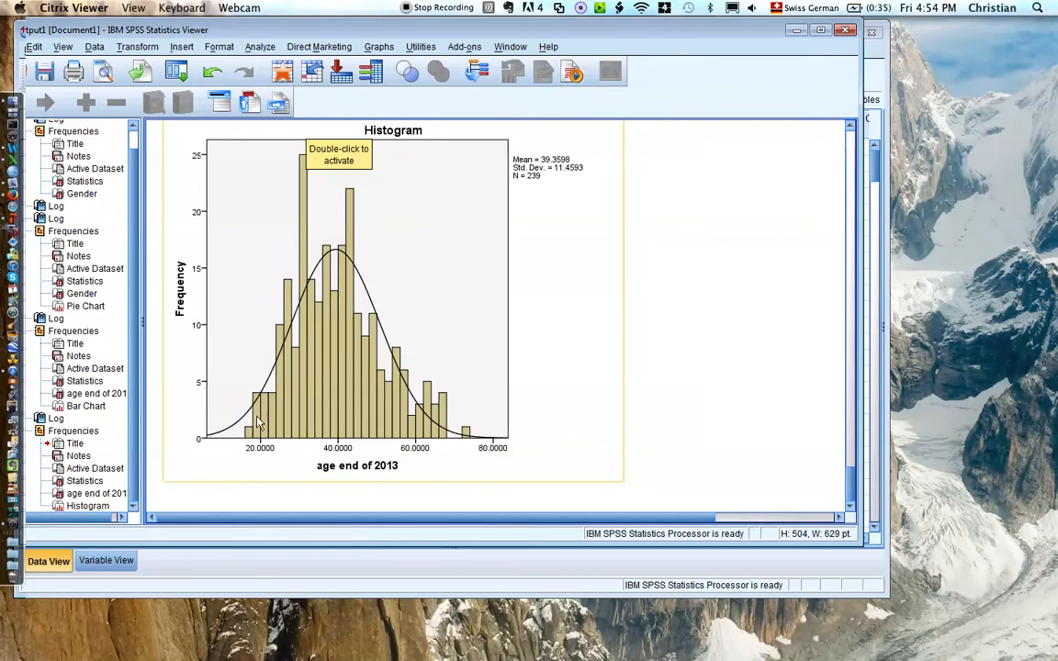
{"action": "mouse_move", "coordinate": [347, 374]}
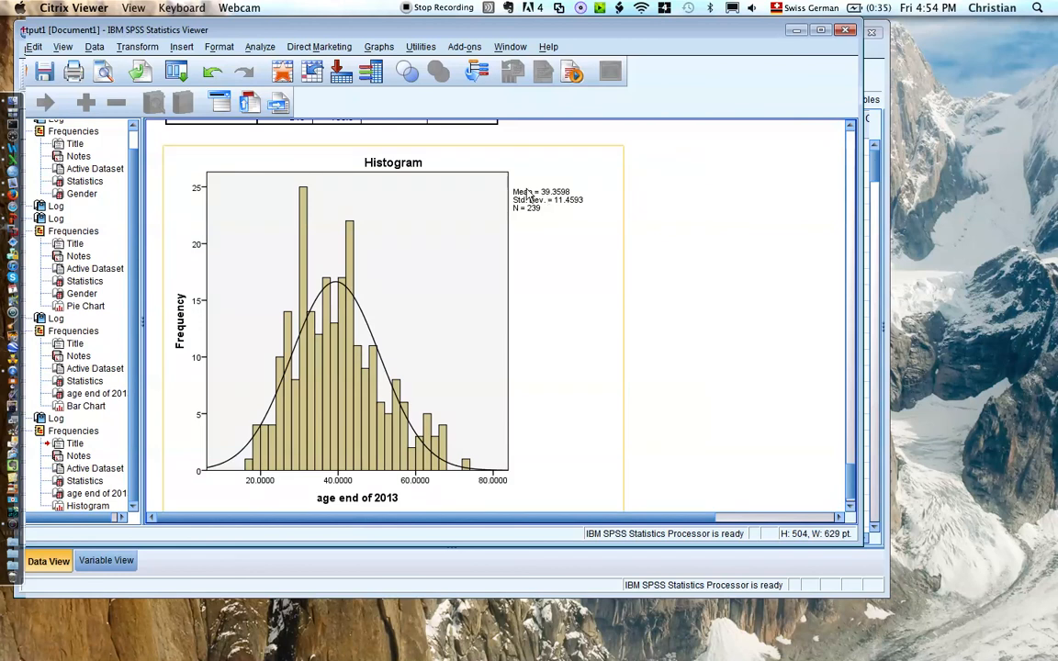
{"action": "mouse_move", "coordinate": [540, 200]}
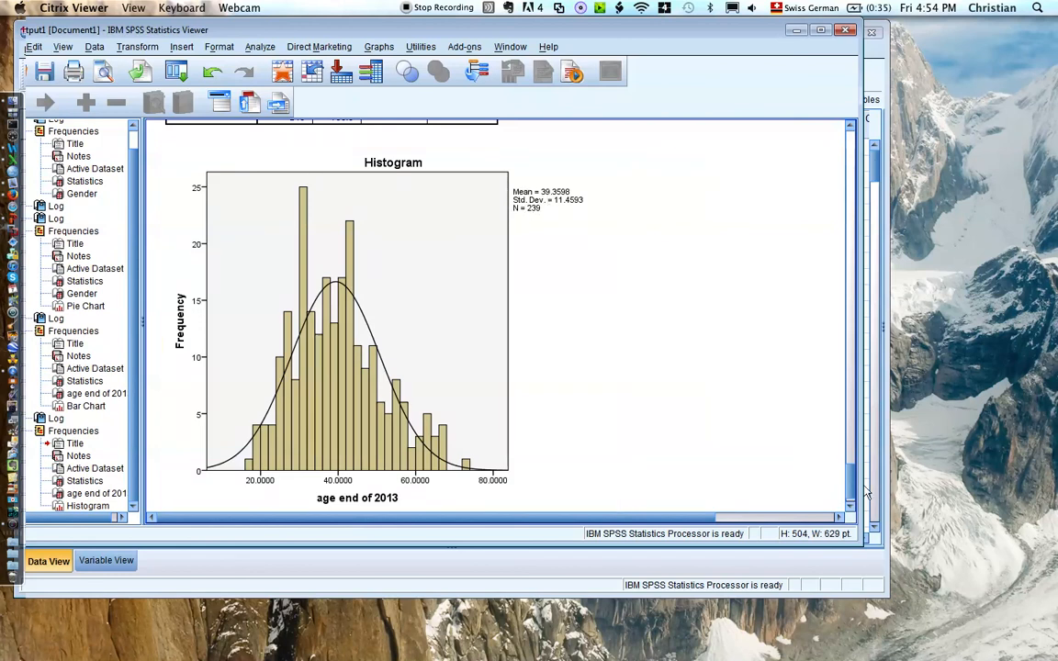
{"action": "scroll", "scroll_direction": "down", "scroll_amount": 3}
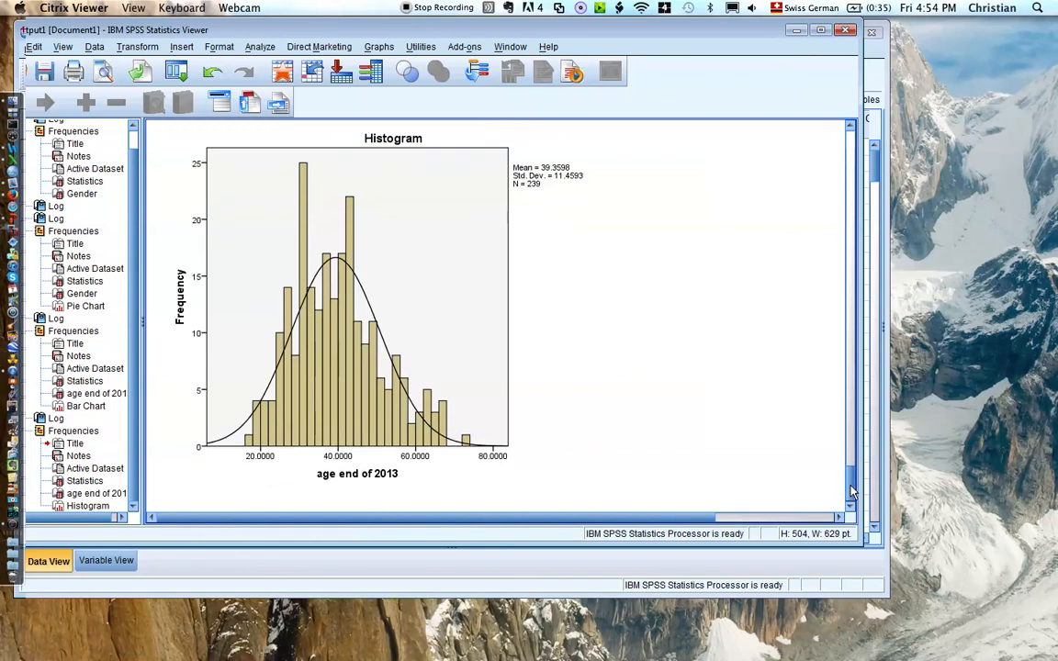
{"action": "left_click", "coordinate": [421, 447]}
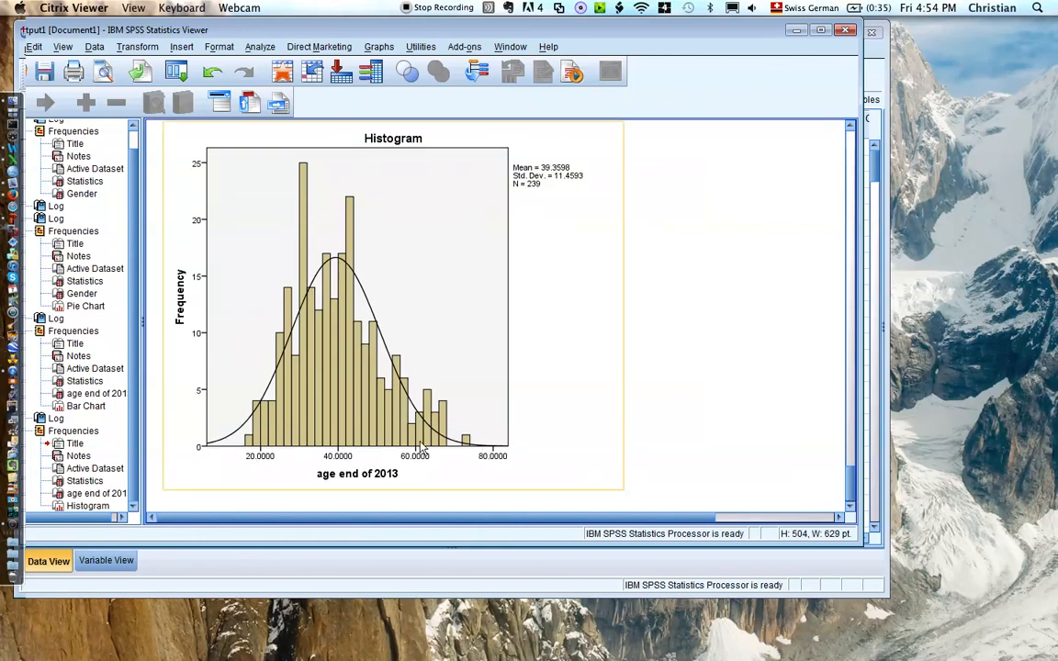
{"action": "mouse_move", "coordinate": [353, 434]}
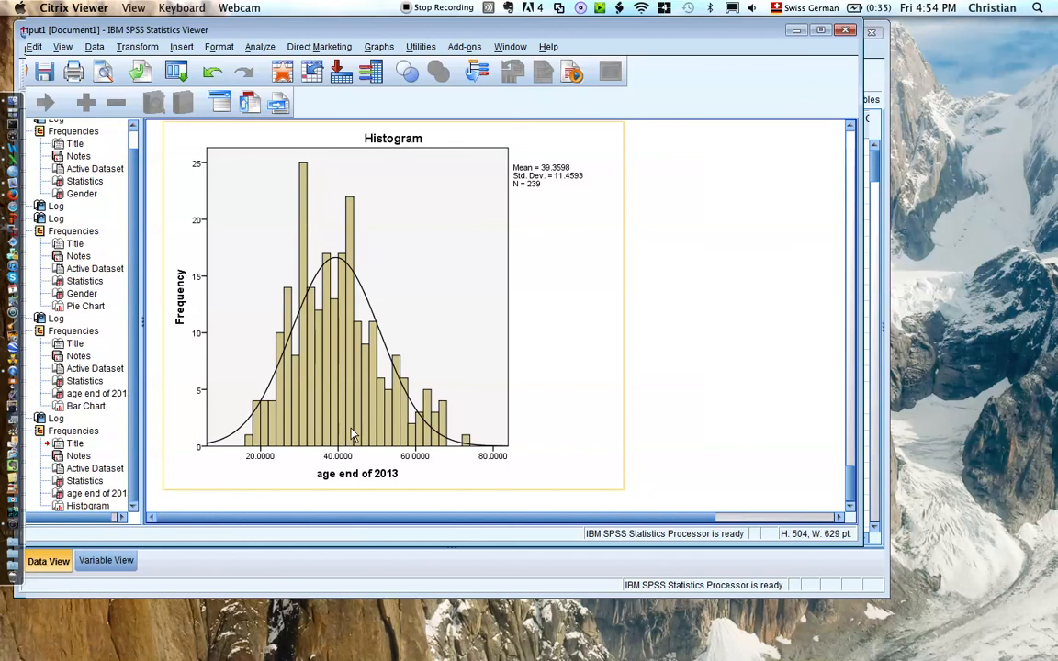